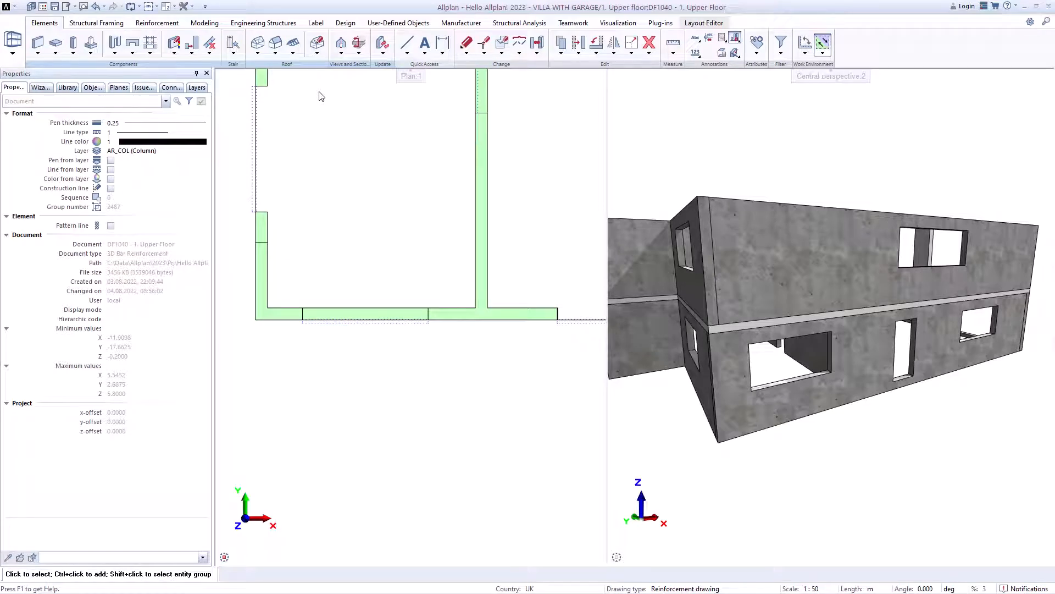
Start wall reinforcement from Engineering Structures for the front wall with 8 mm bars at 0.25 spacing.
click(264, 22)
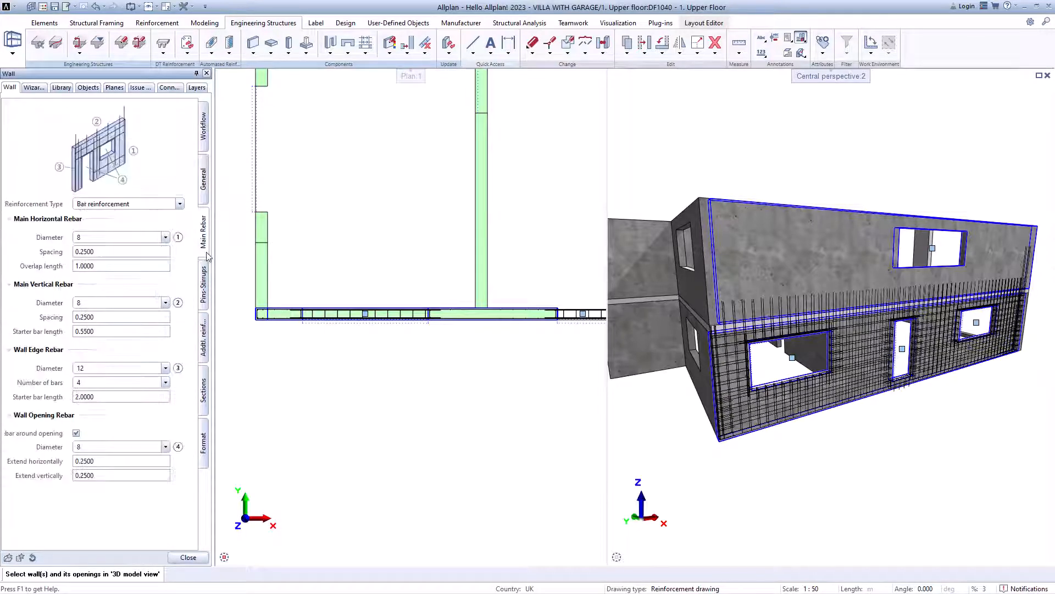
Set the additional reinforcement spacer type to Spacer, adding 8 mm vertical spacers to the wall cage.
click(202, 286)
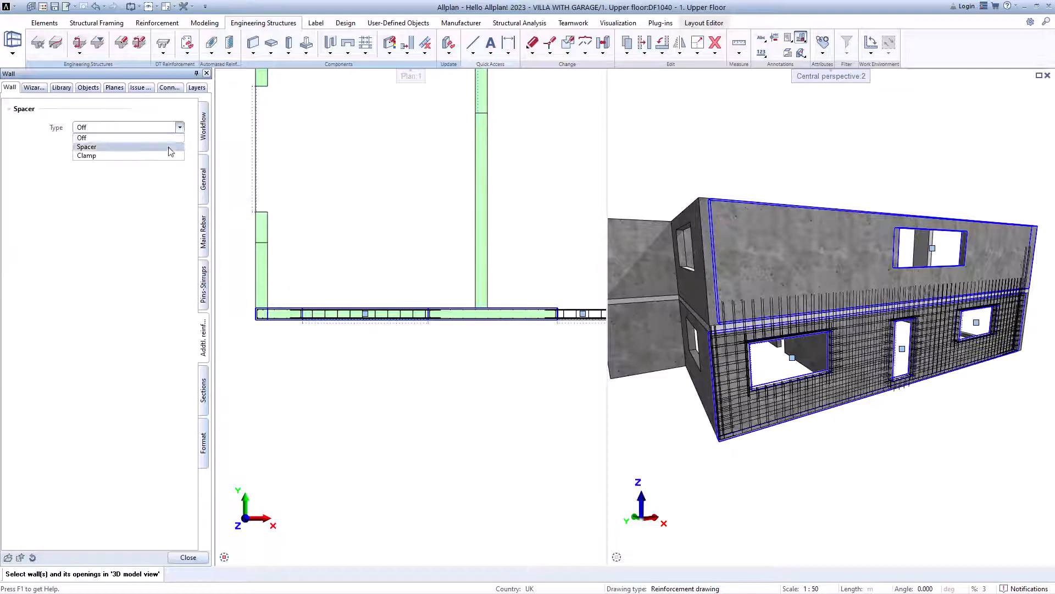
click(85, 147)
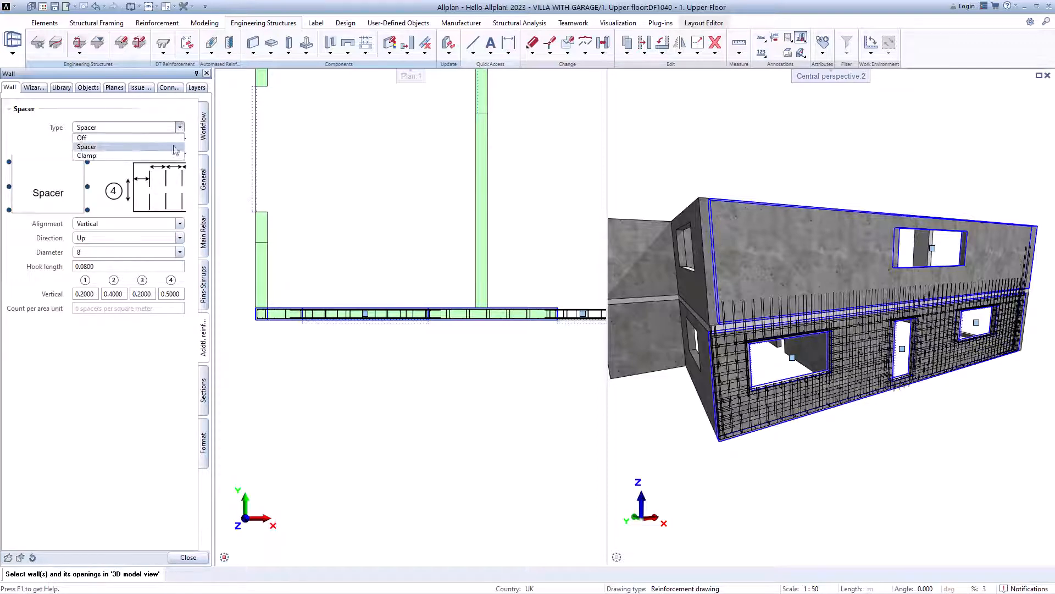
click(86, 156)
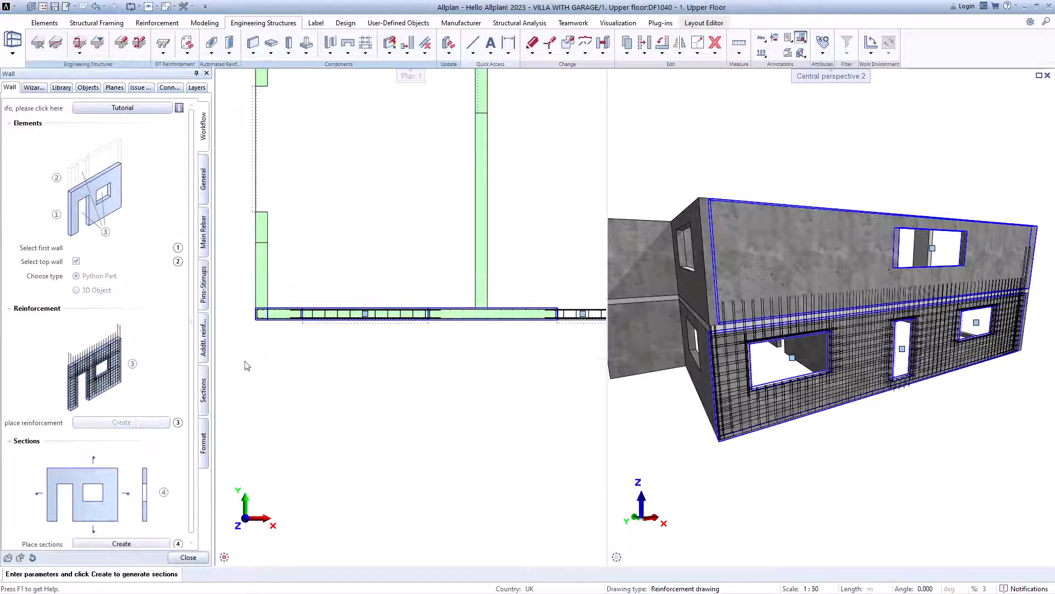
Start automated Column reinforcement for the upper-floor columns.
click(121, 543)
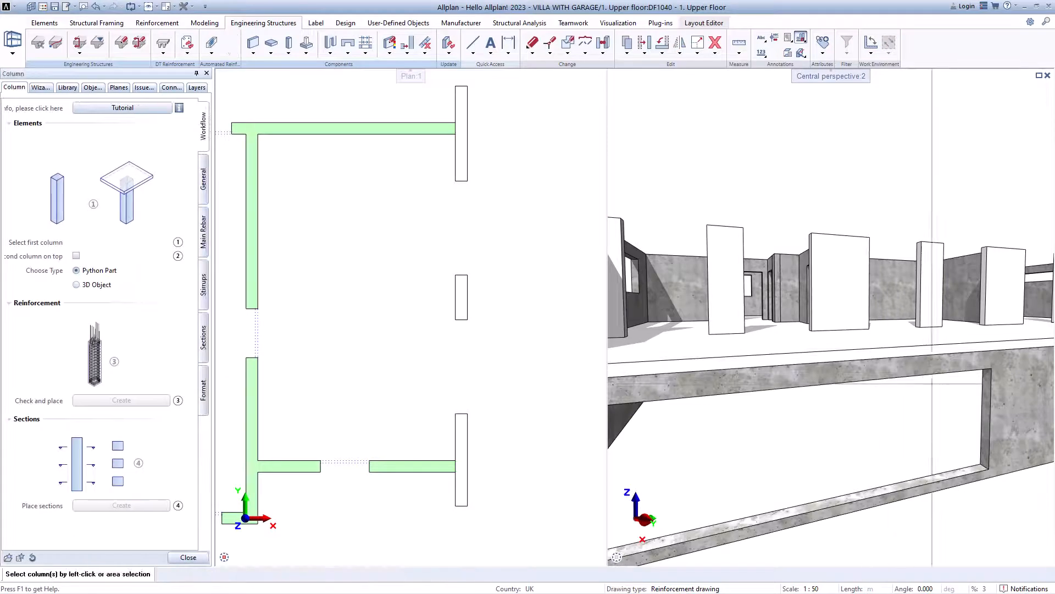
Select one upper-floor column to preview its cage with 20 mm corner and 16 mm side bars.
click(460, 299)
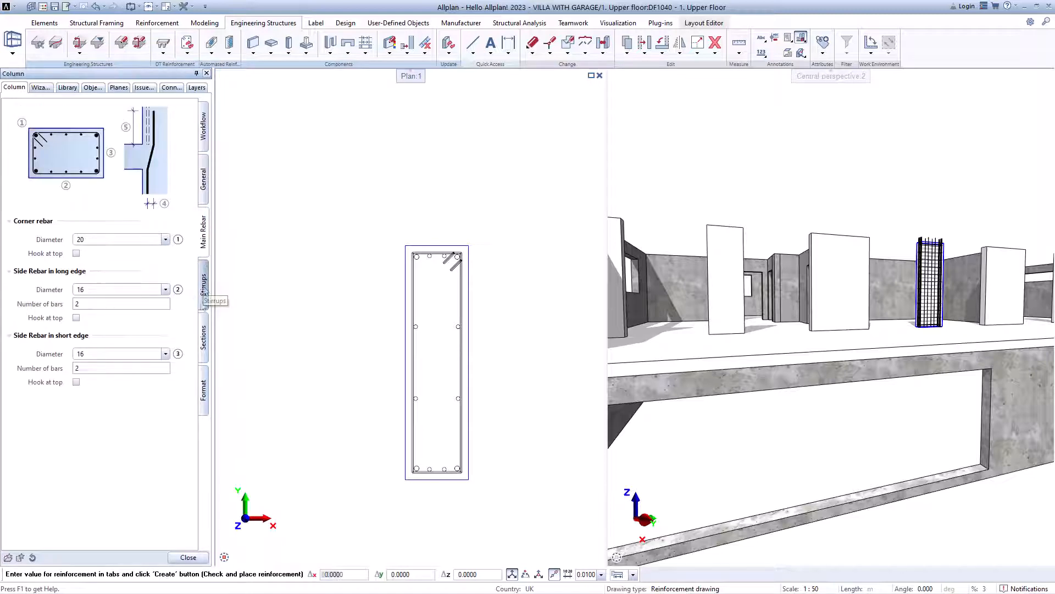
Review the column stirrup and section settings with 8 mm ties at 0.25 spacing before placing the cages.
click(202, 285)
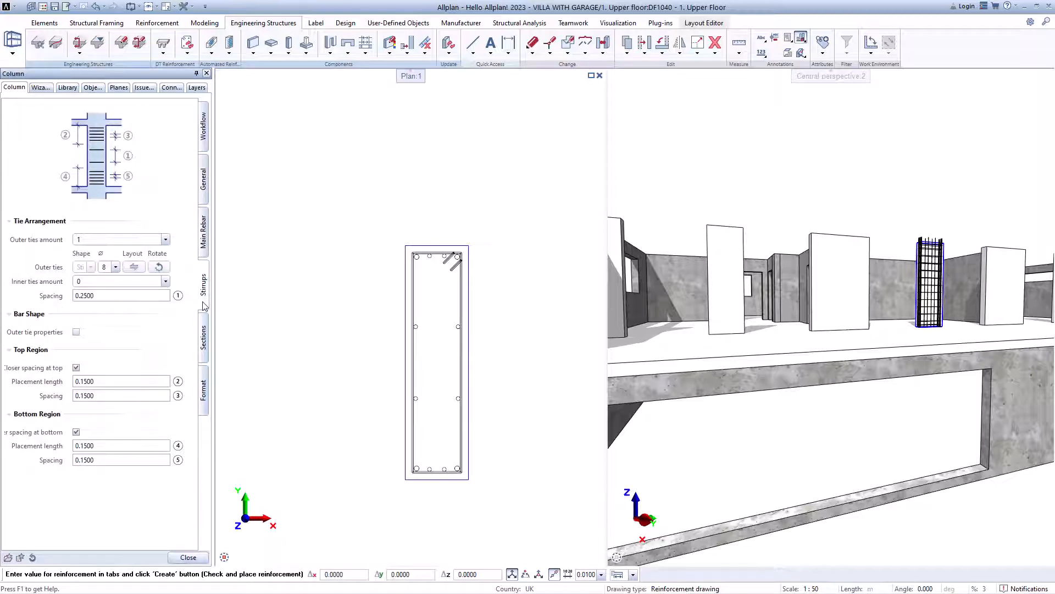
mouse_move(206, 356)
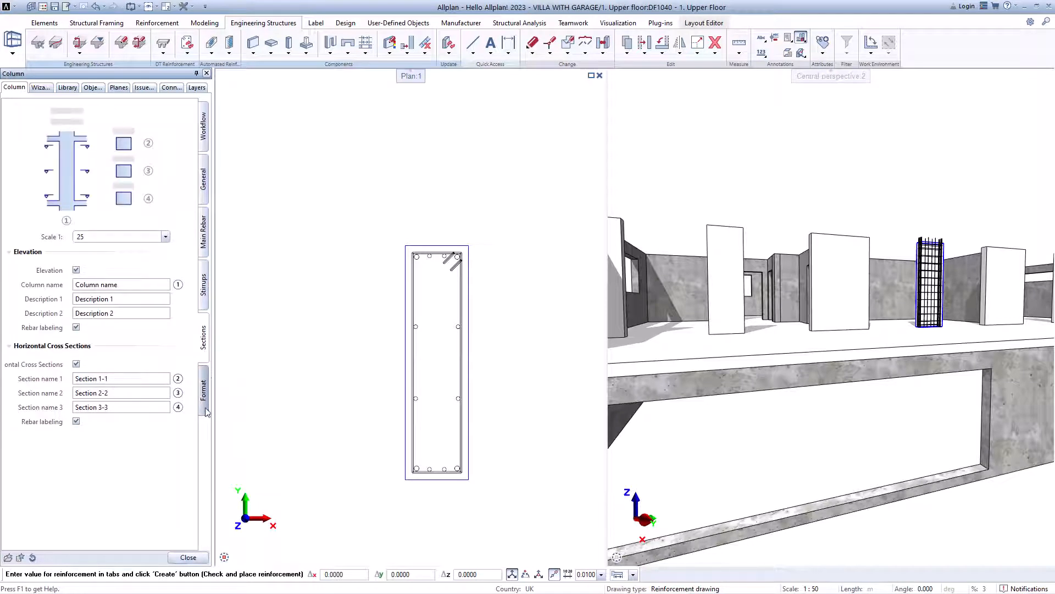
click(202, 232)
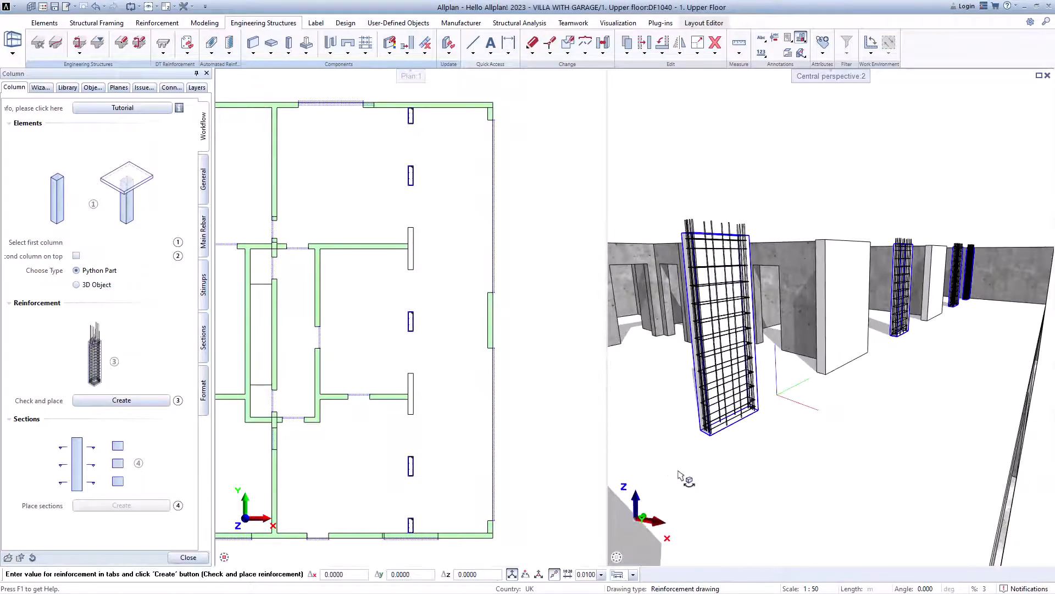
mouse_move(802, 517)
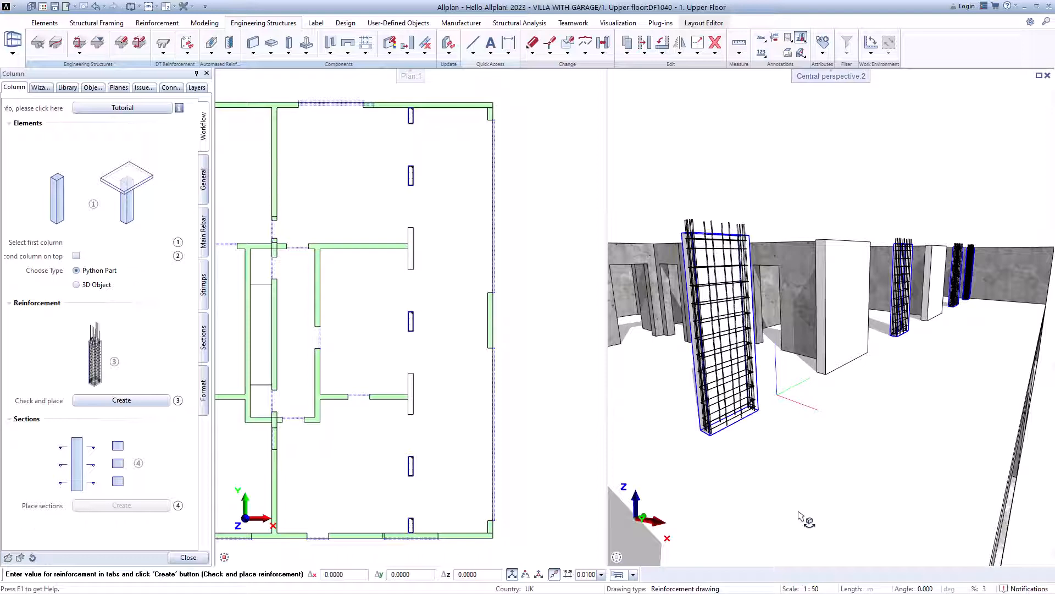